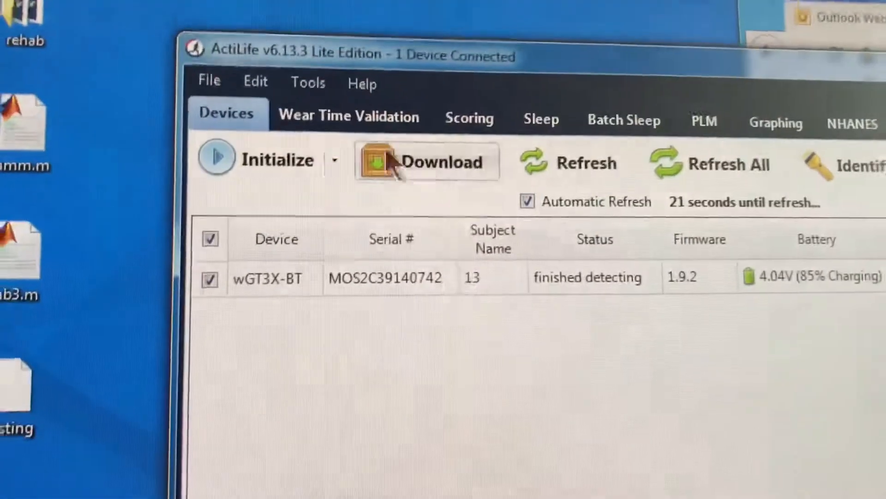
Show the available initialization types for the connected wGT3X-BT device.
{"action": "left_click", "coordinate": [334, 161]}
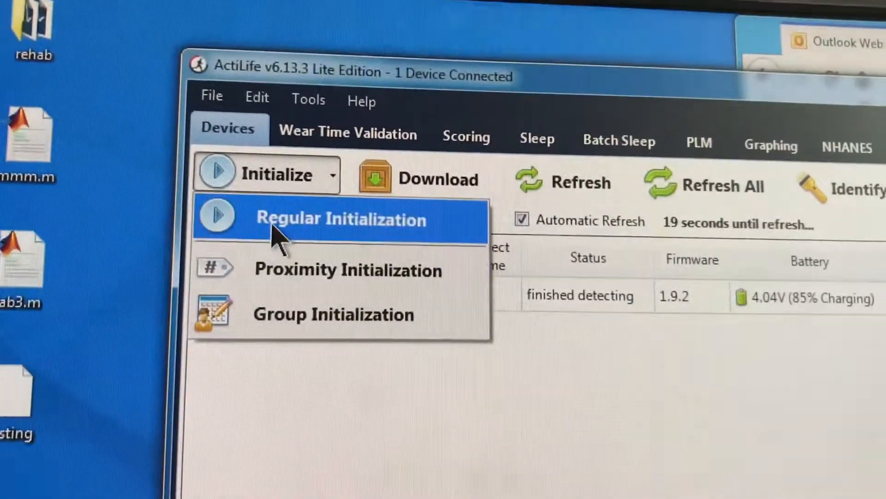
{"action": "mouse_move", "coordinate": [283, 306]}
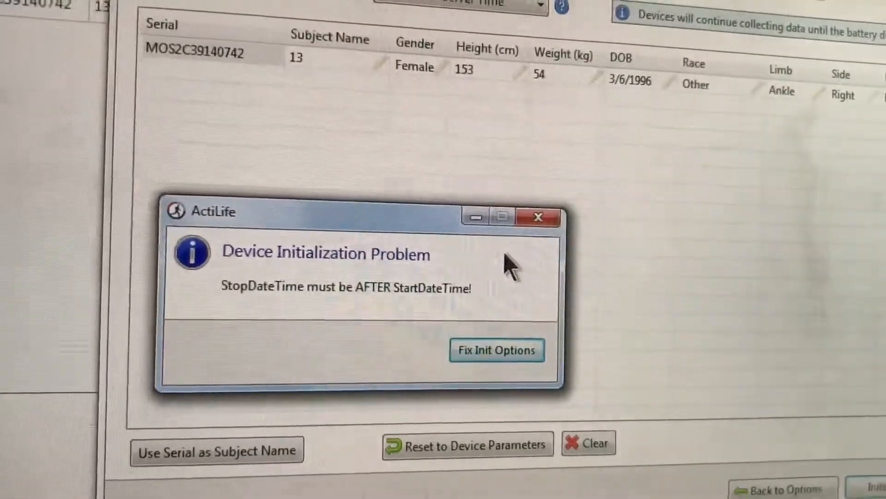
Choose Fix Init Options to go back and correct the stop-before-start dates.
{"action": "left_click", "coordinate": [496, 349]}
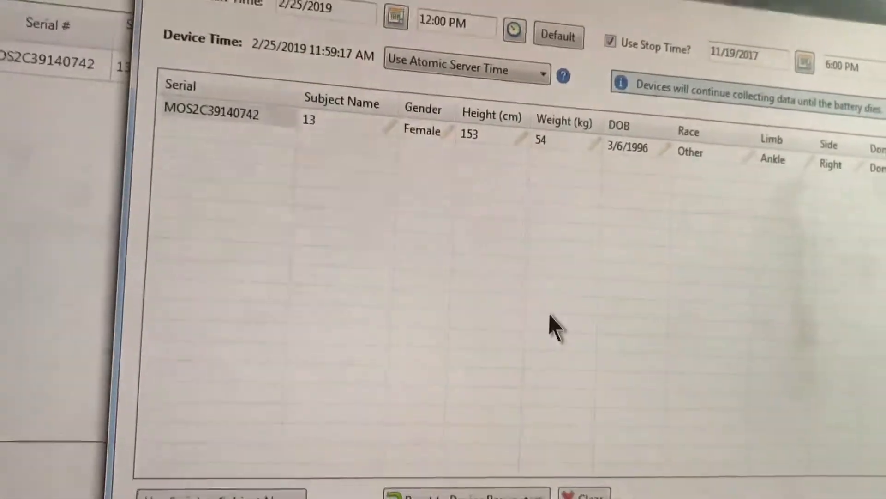